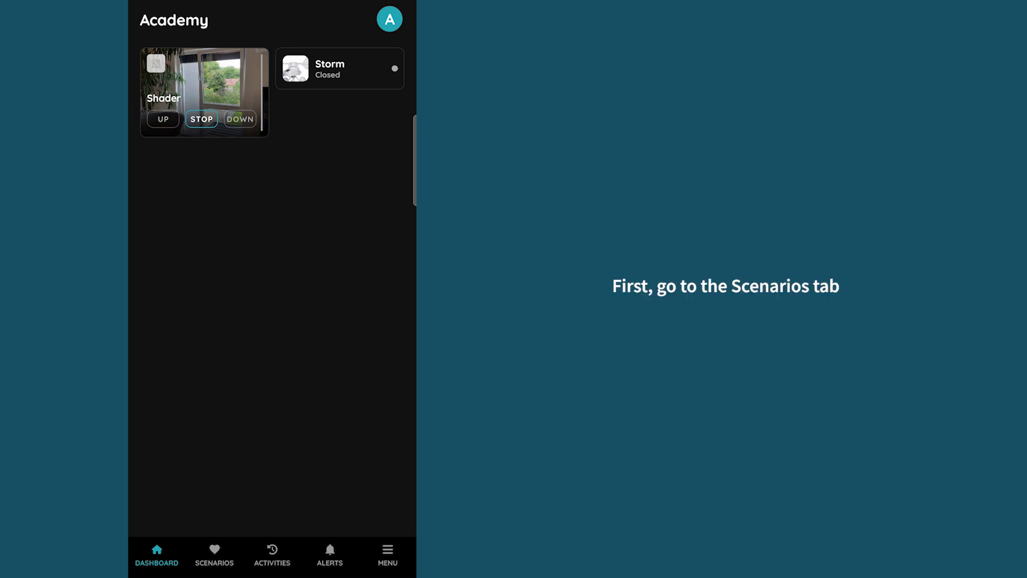
# Step: Go to the Scenarios page, which is still empty
pyautogui.click(214, 556)
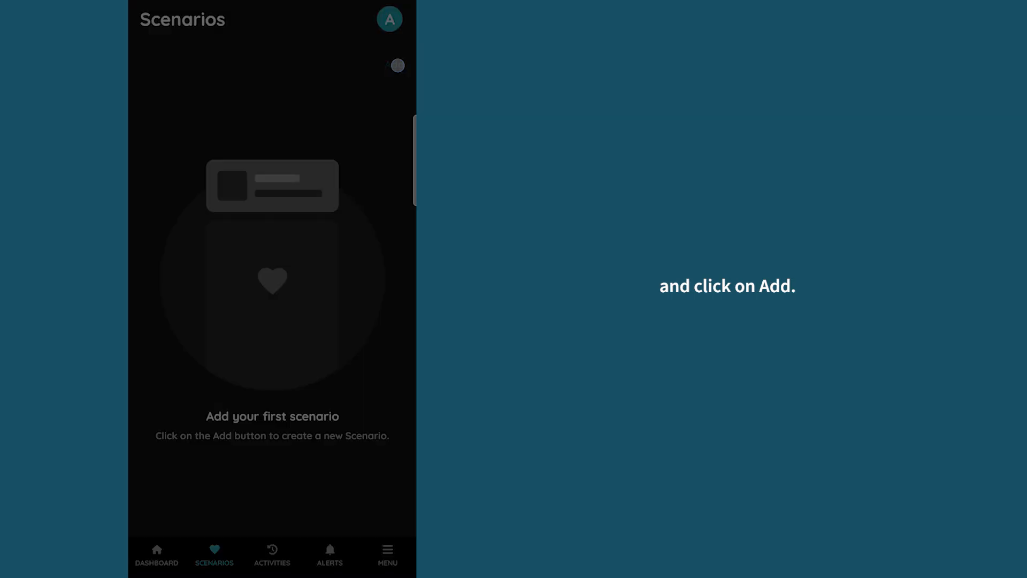
# Step: Start a new scenario named Storm with the Shader I/O and its settings opened
pyautogui.click(396, 65)
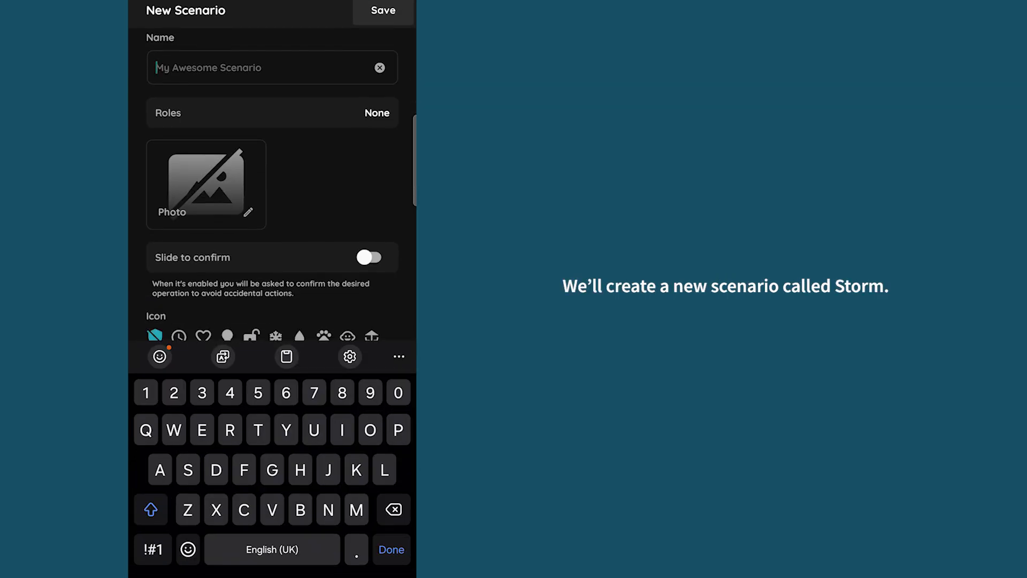
pyautogui.click(230, 430)
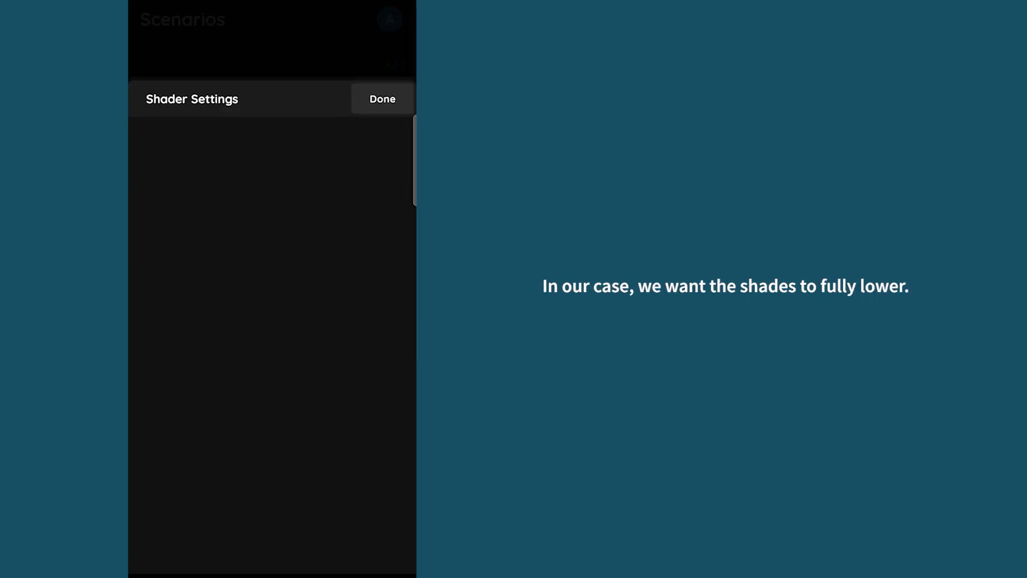
# Step: Set the shades to Down and save the Storm scenario
pyautogui.click(181, 270)
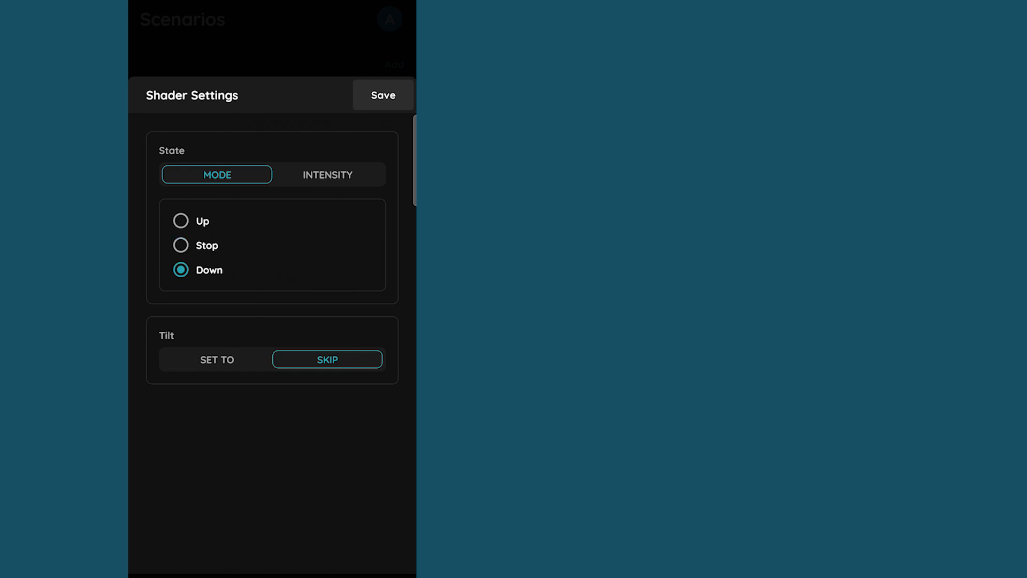
pyautogui.click(383, 95)
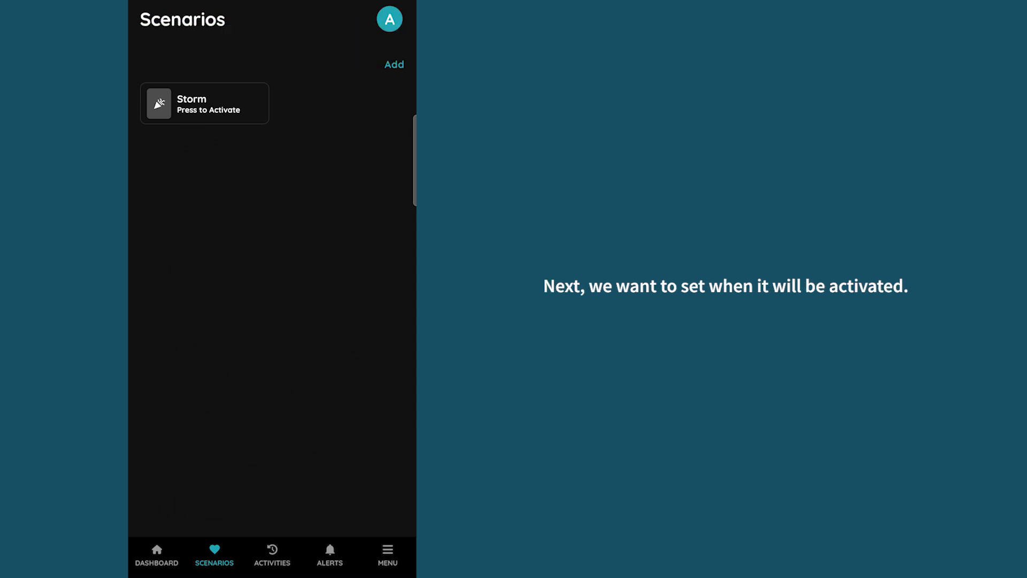
# Step: Edit the Storm scenario and show its Automation settings
pyautogui.click(203, 103)
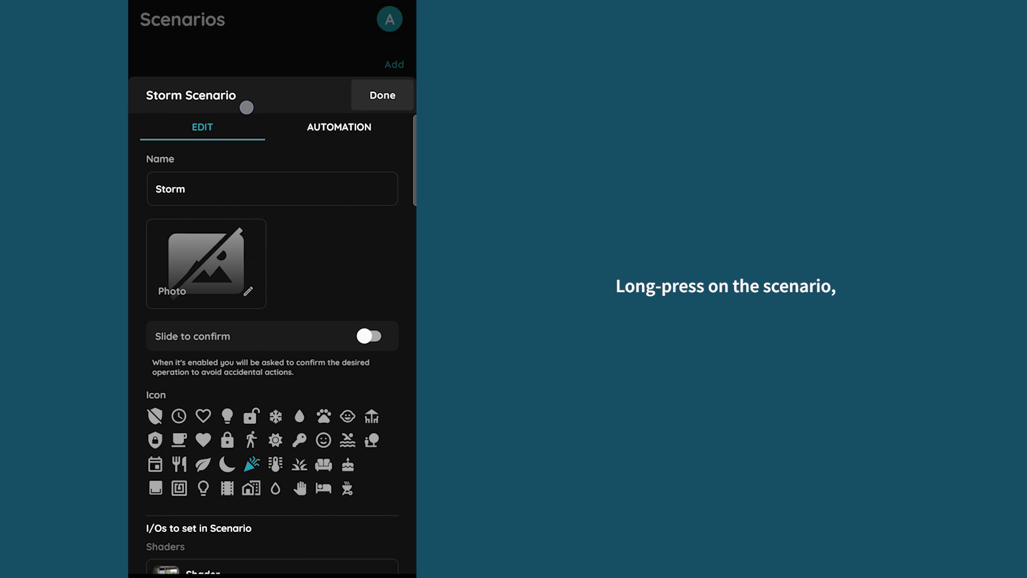
pyautogui.click(340, 127)
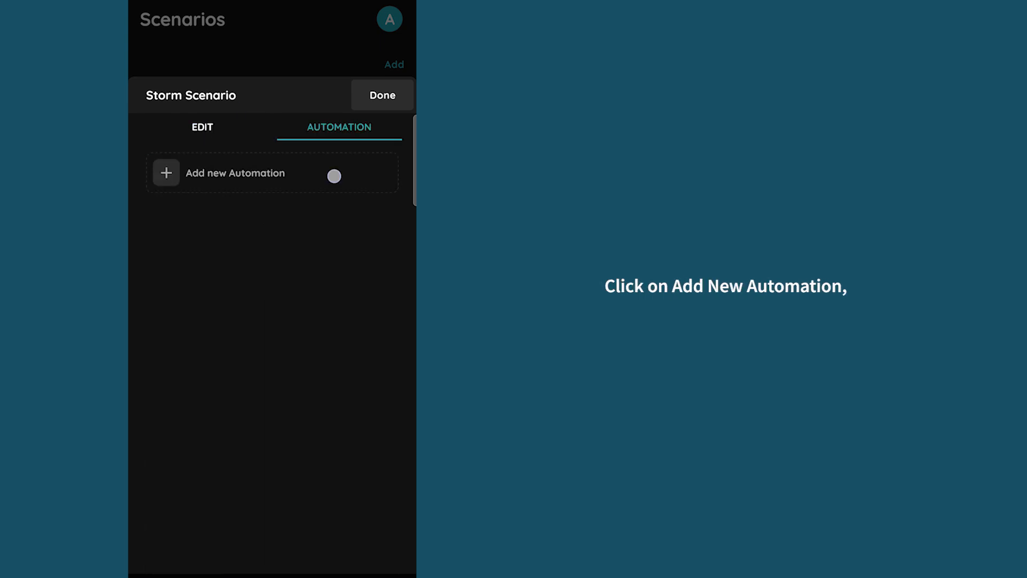
# Step: Add a new automation based on an existing I/O, the storm sensor
pyautogui.click(234, 172)
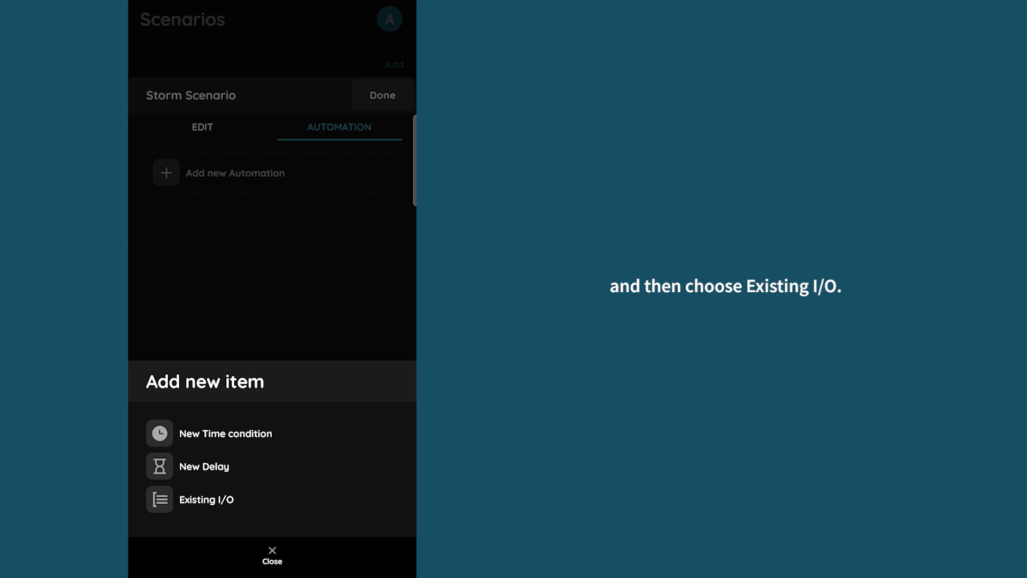
pyautogui.click(207, 500)
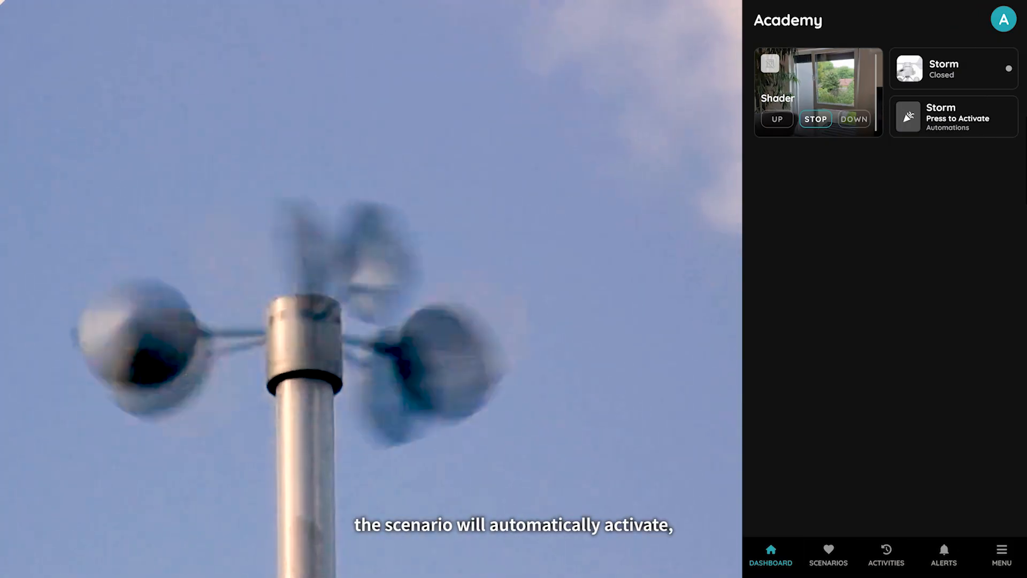
# Step: On the dashboard, trigger the storm sensor open so Storm activates and shades lower
pyautogui.click(953, 116)
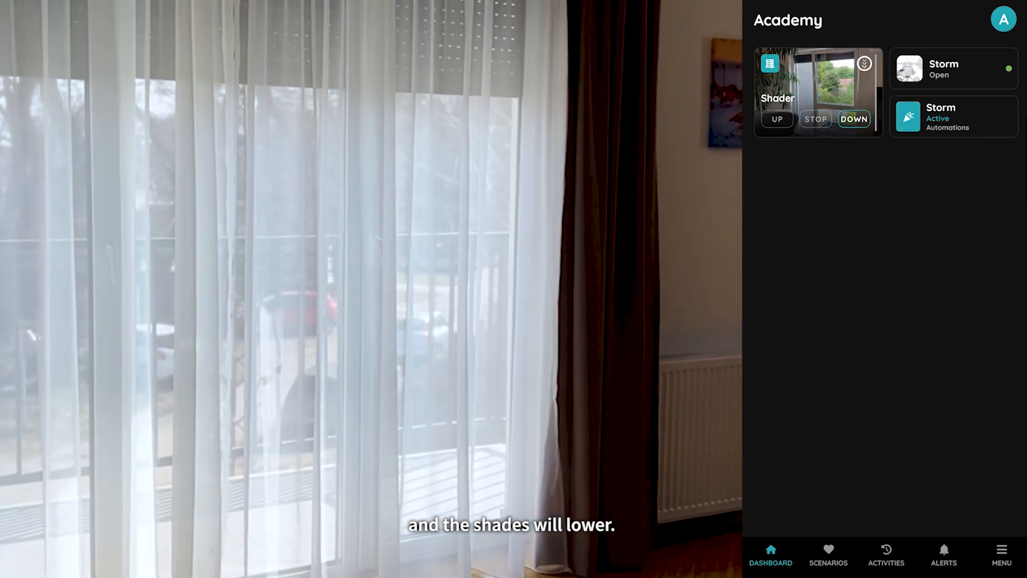